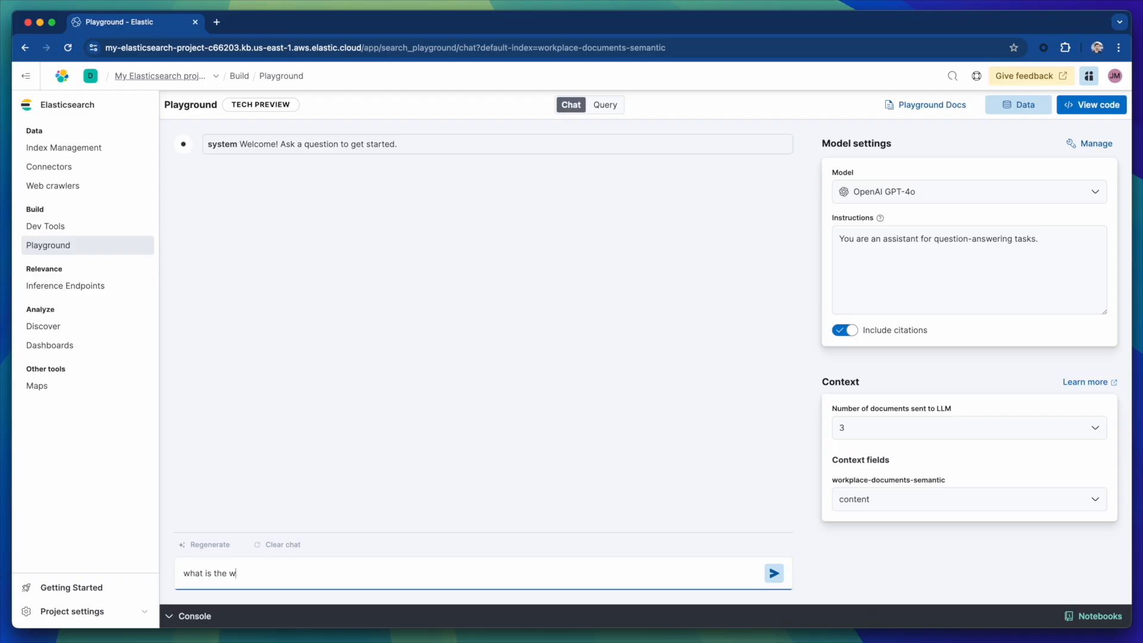
Enter the question 'what is the work from home policy' in the Playground chat box.
type("ork from home policy")
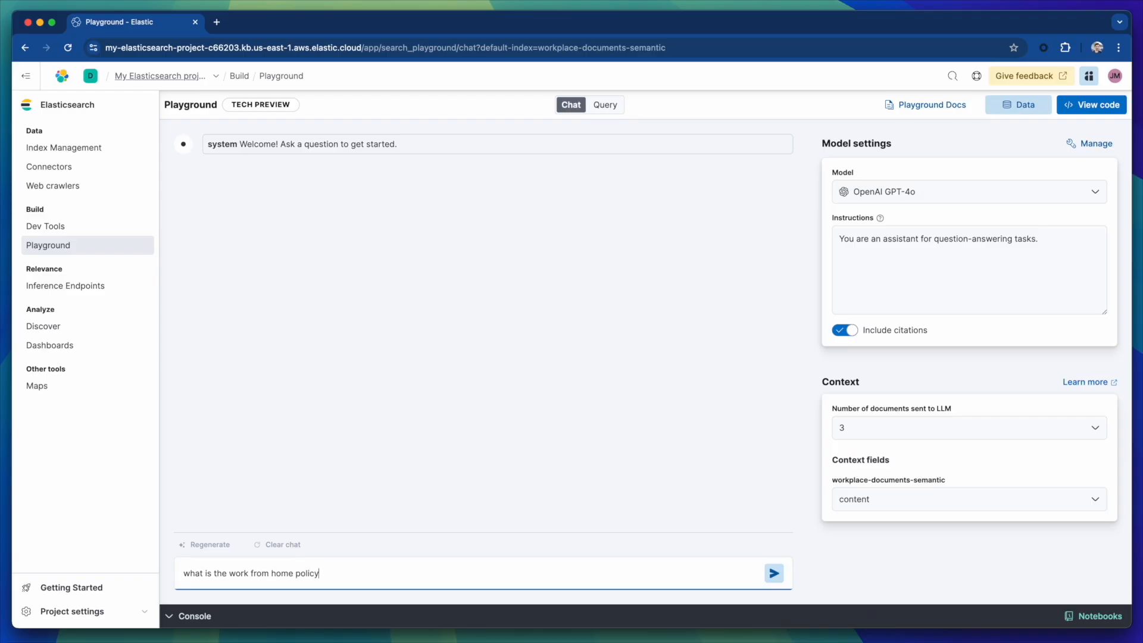
left_click(773, 572)
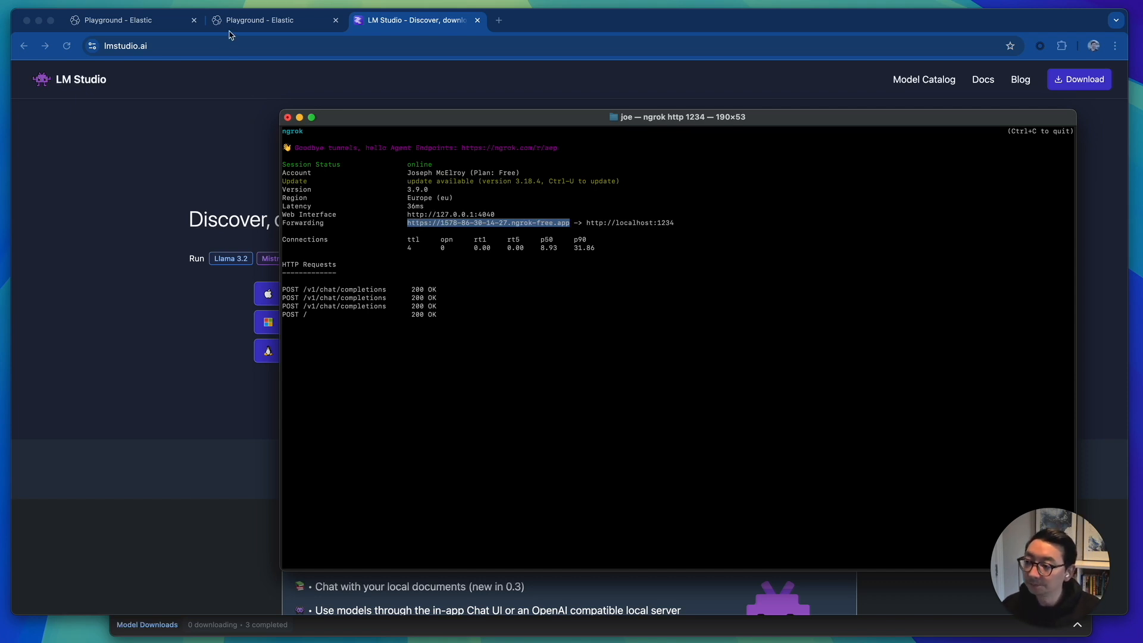
Return to the fresh Playground chat still set to OpenAI GPT-4o, leaving ngrok running.
left_click(274, 21)
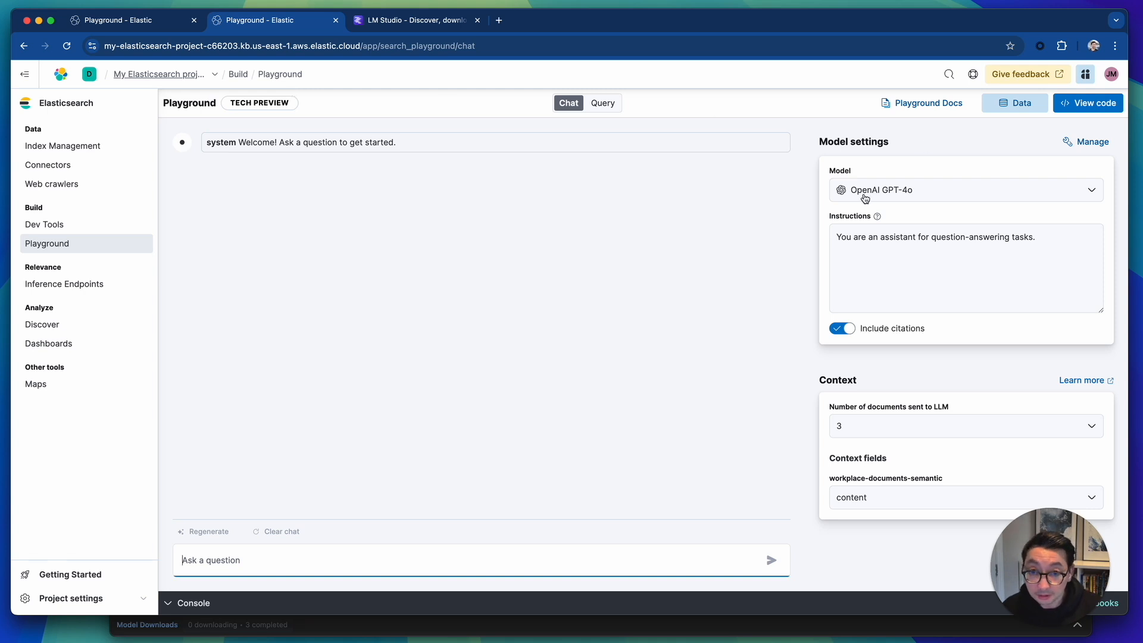
mouse_move(1090, 142)
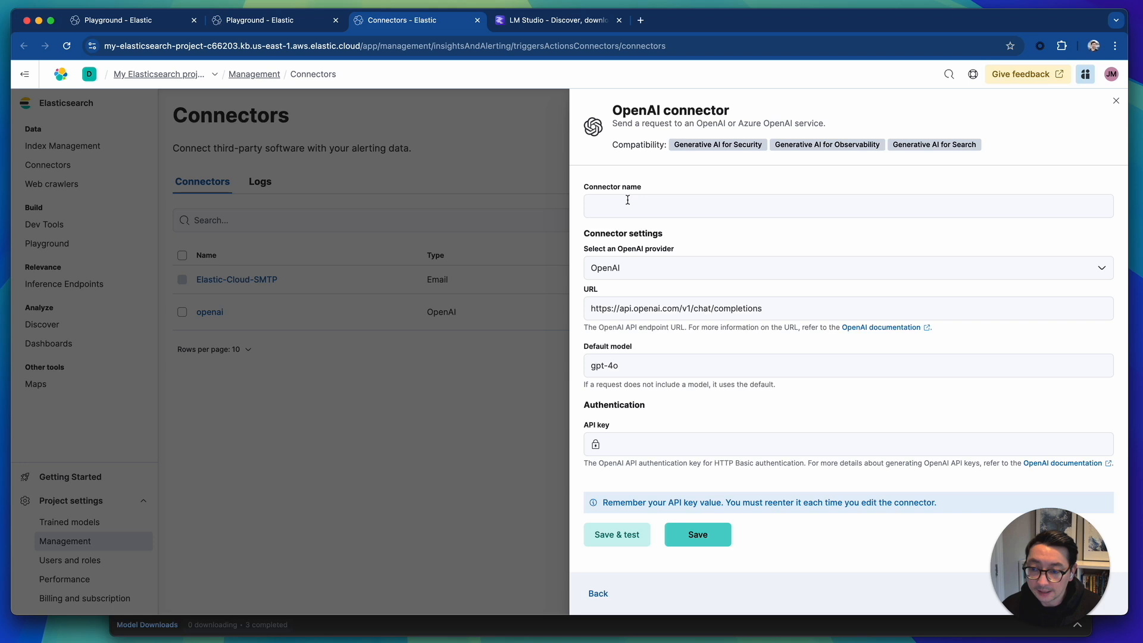
Name the connector LM Studio, choose Other (OpenAI Compatible Service) and enter the ngrok URL.
type("L")
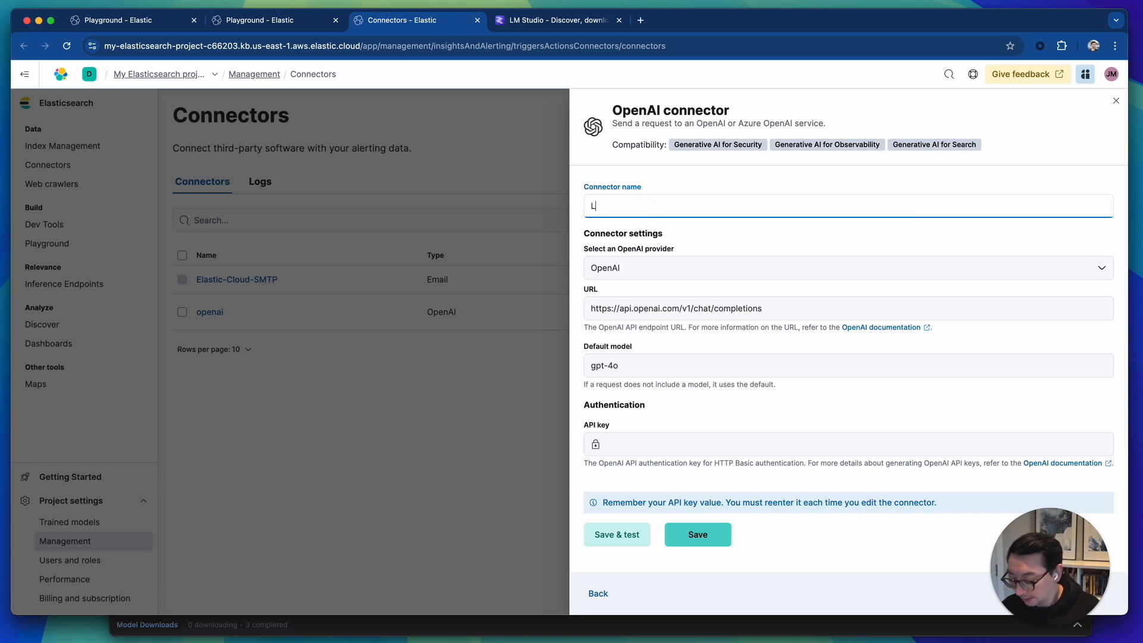
type("M Stud")
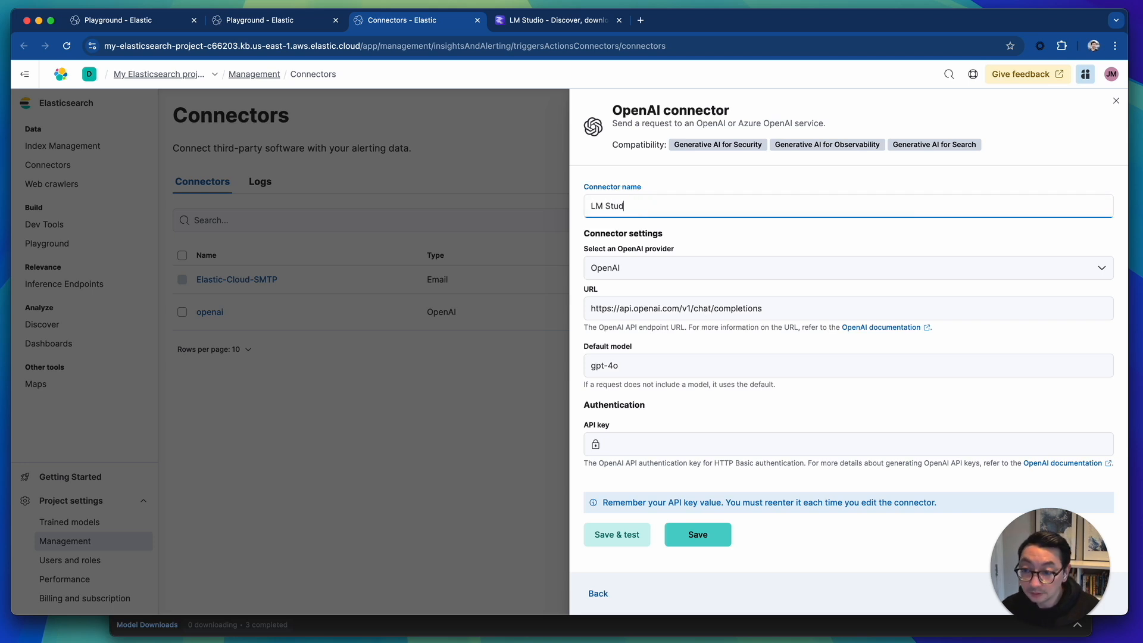
left_click(846, 267)
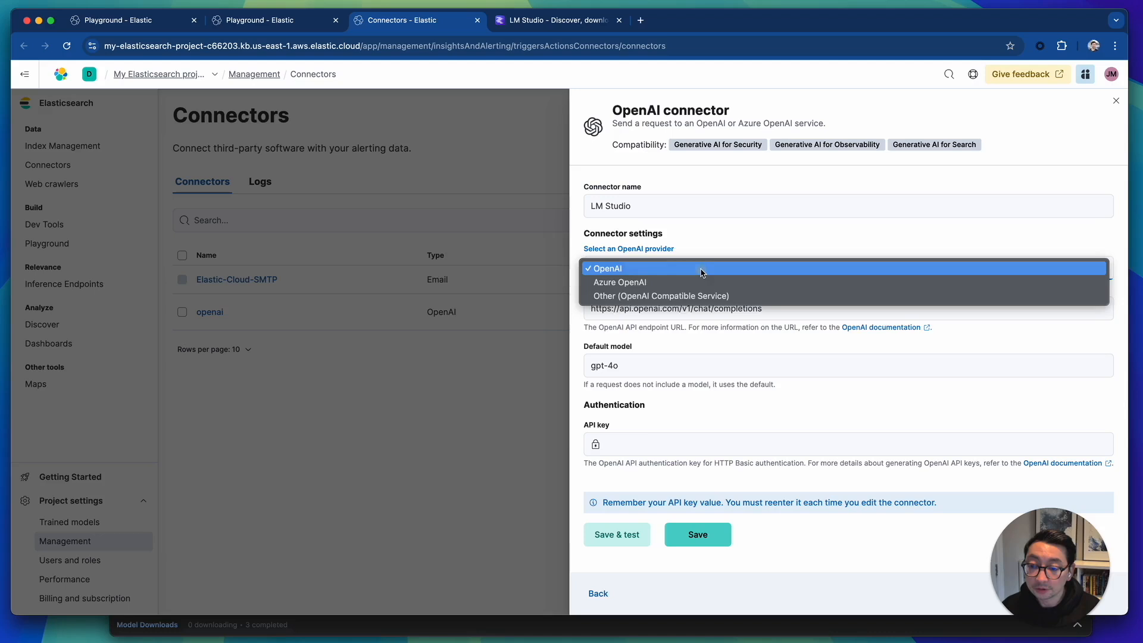
left_click(661, 295)
type("https://1578-86-30-14-27.ngrok-free.app")
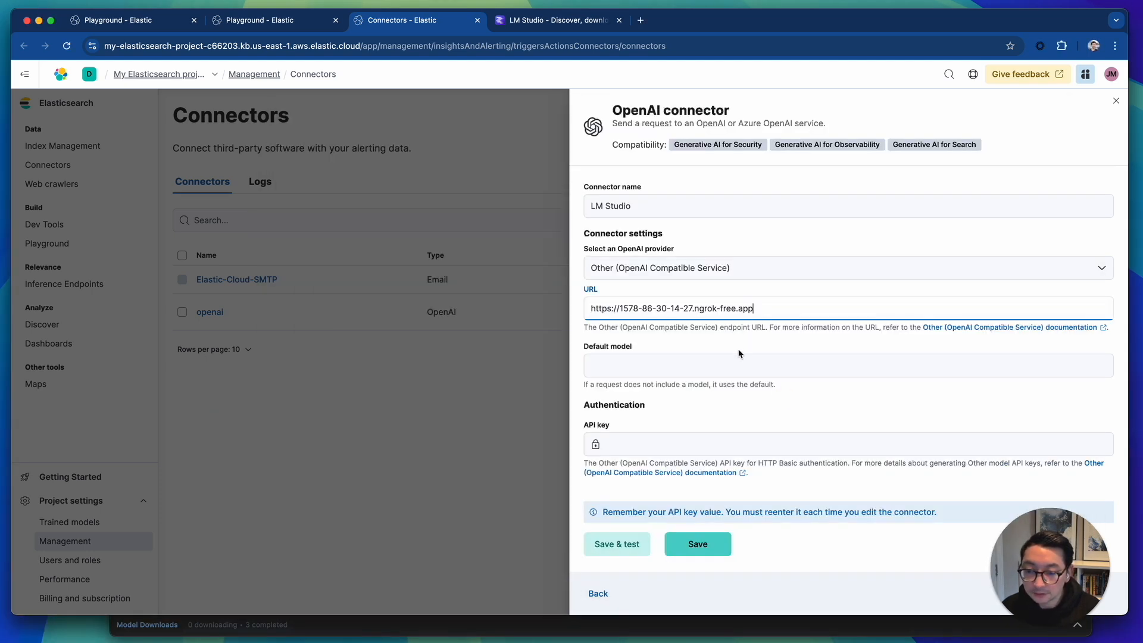
type("/")
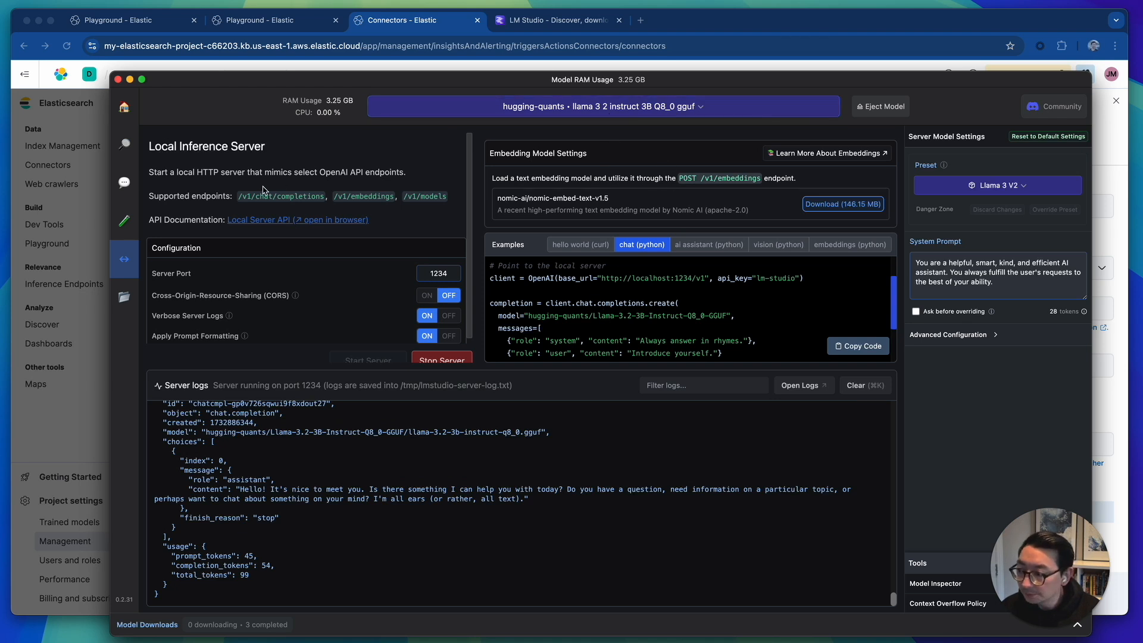
double_click(281, 197)
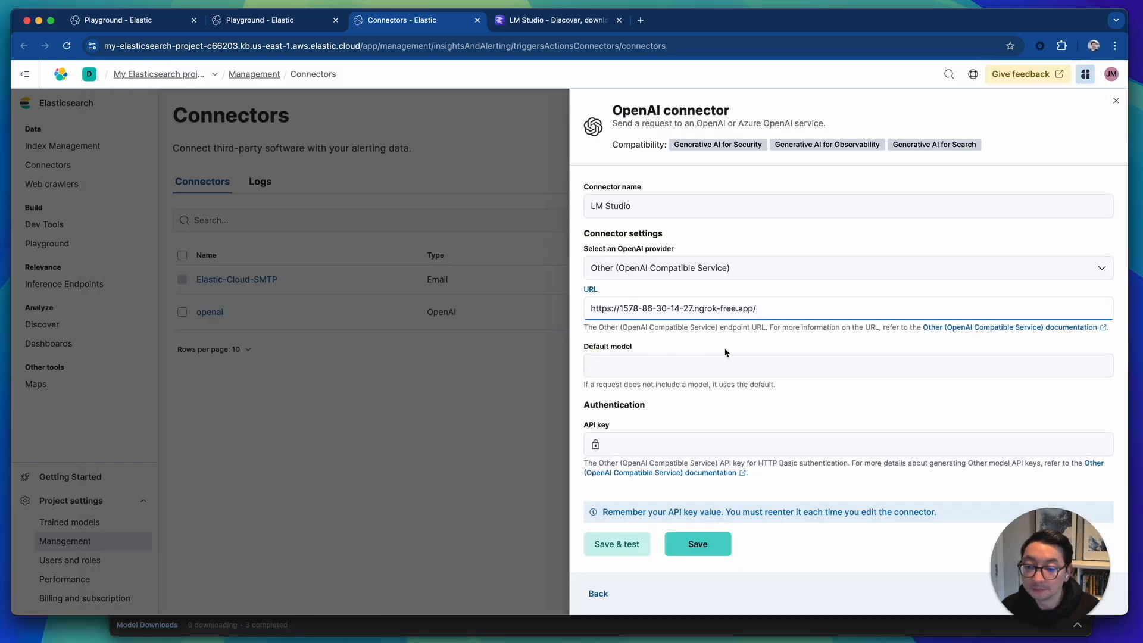
Complete the URL with /v1/chat/completions and set the default model to 1.
type("/v1/chat/completions")
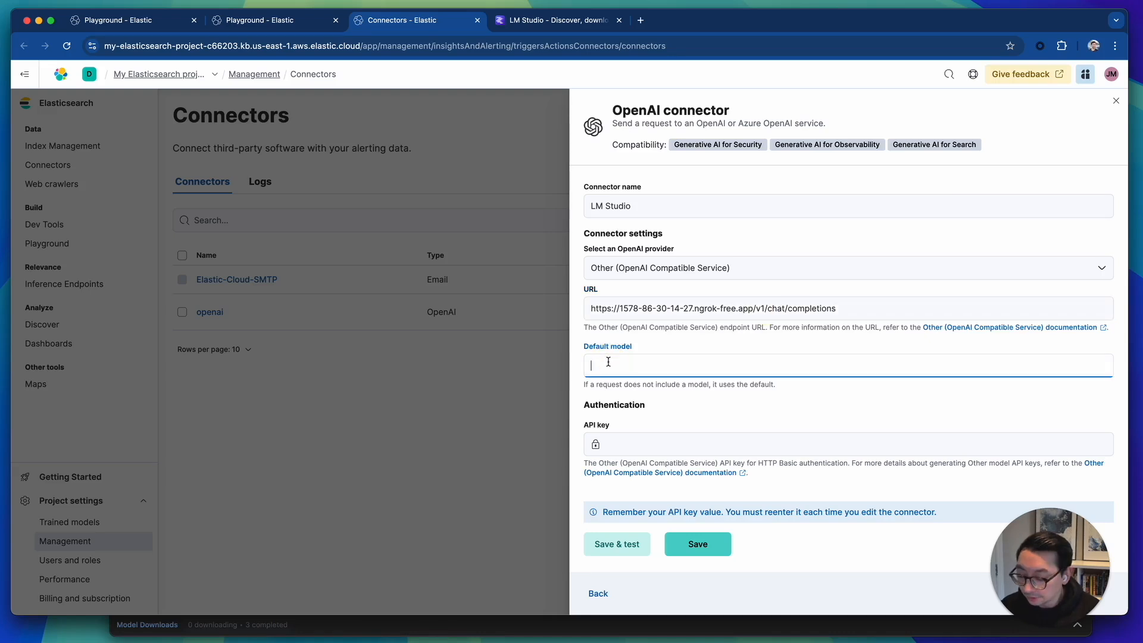
type("1")
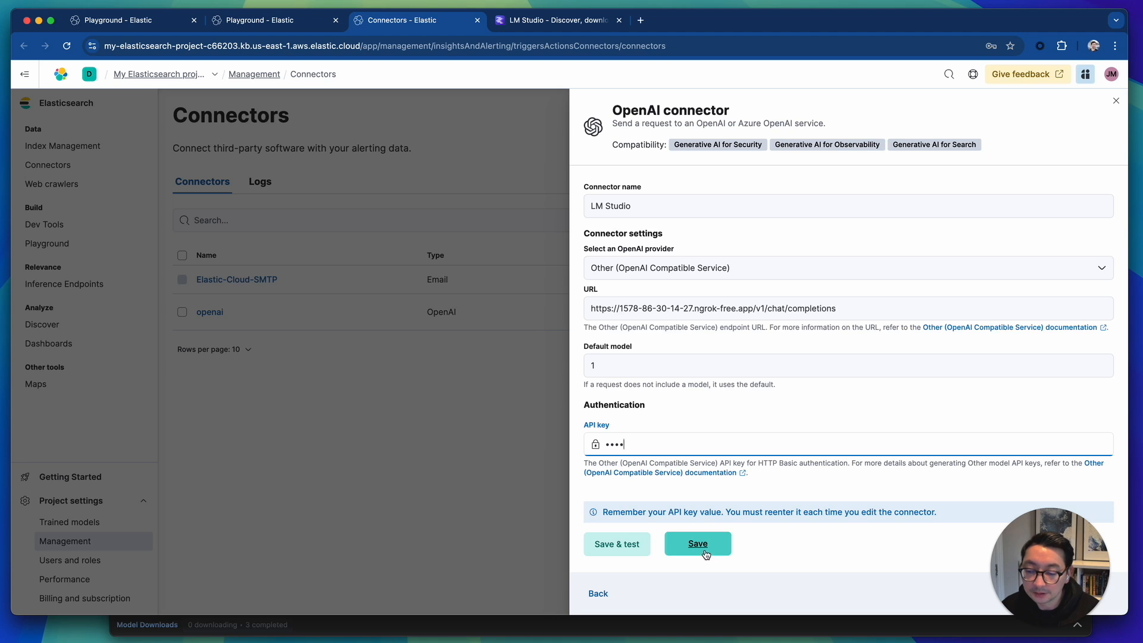
Save the LM Studio connector and run the sample Hello world test message through it.
left_click(697, 543)
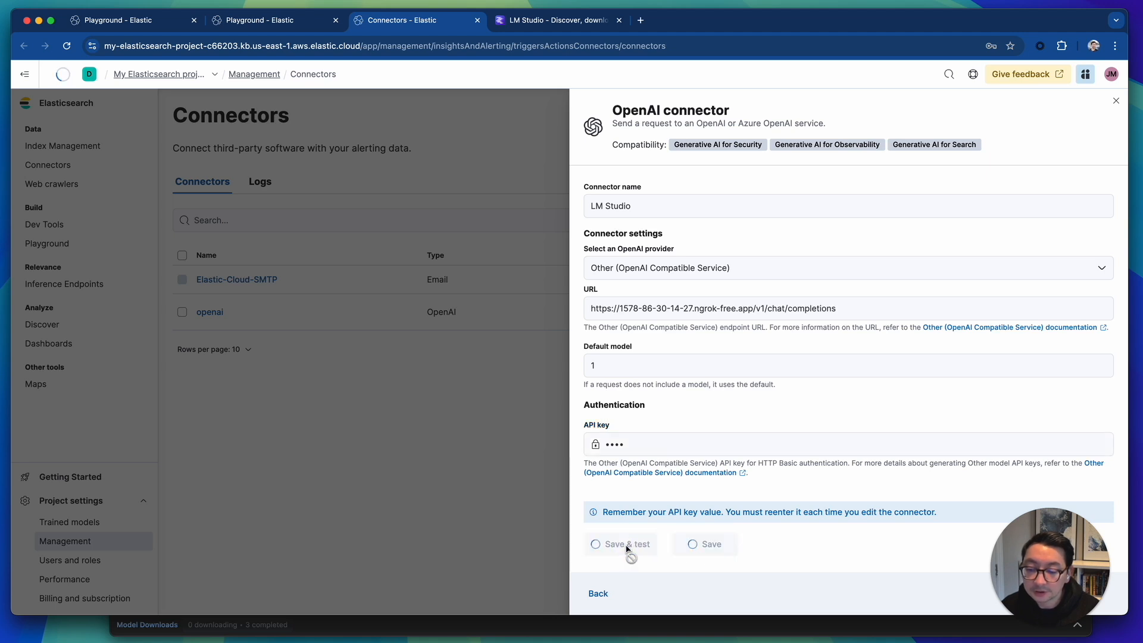
left_click(624, 544)
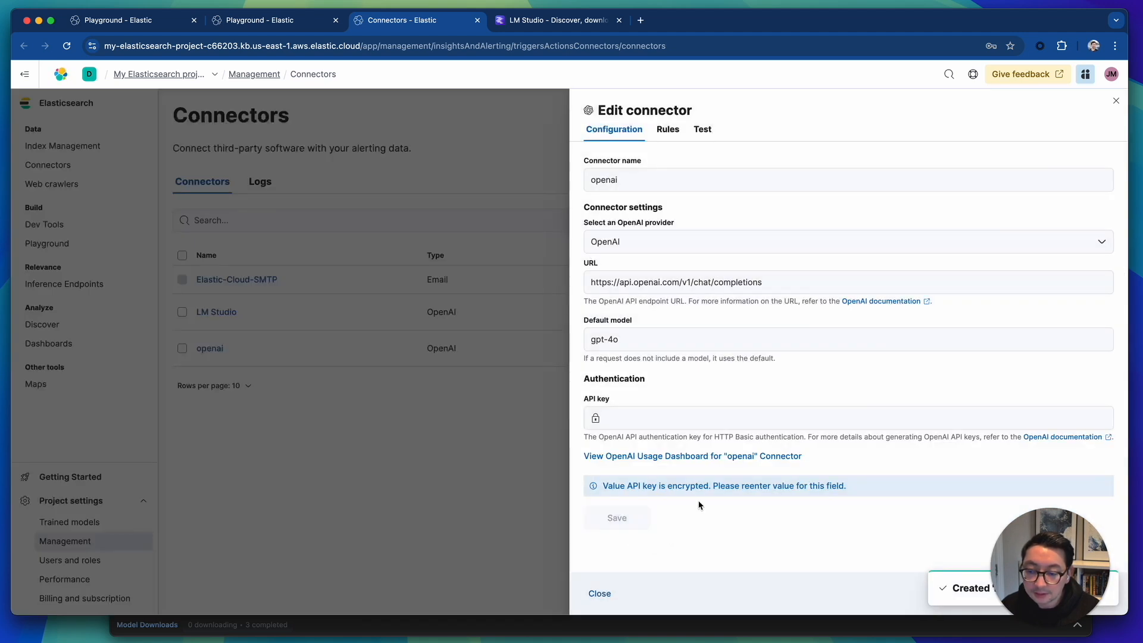
left_click(701, 128)
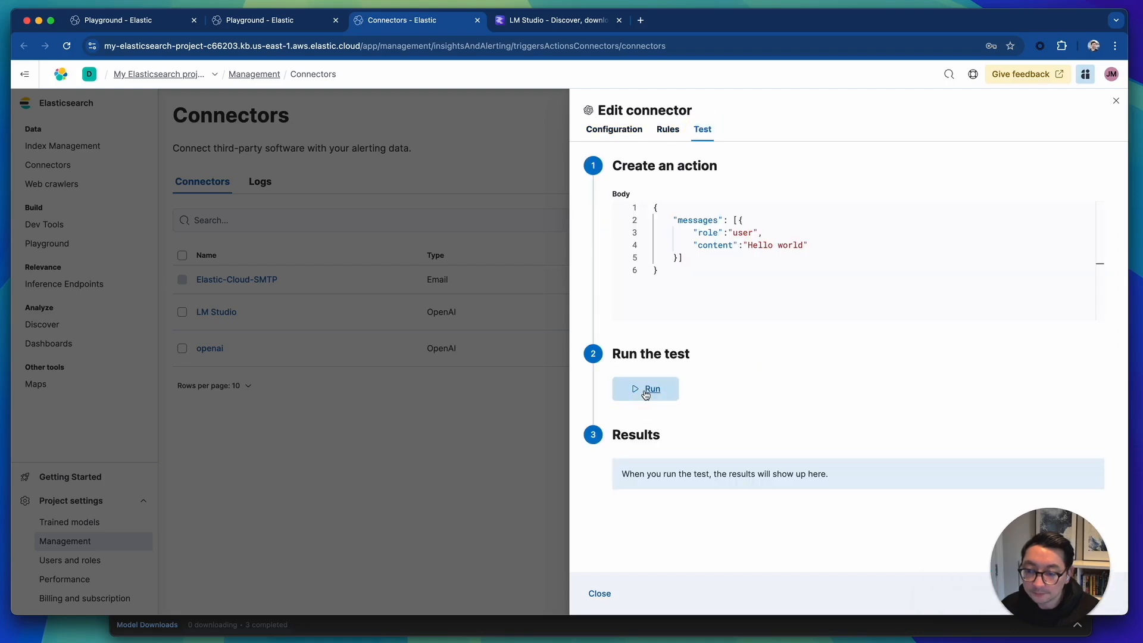
left_click(644, 388)
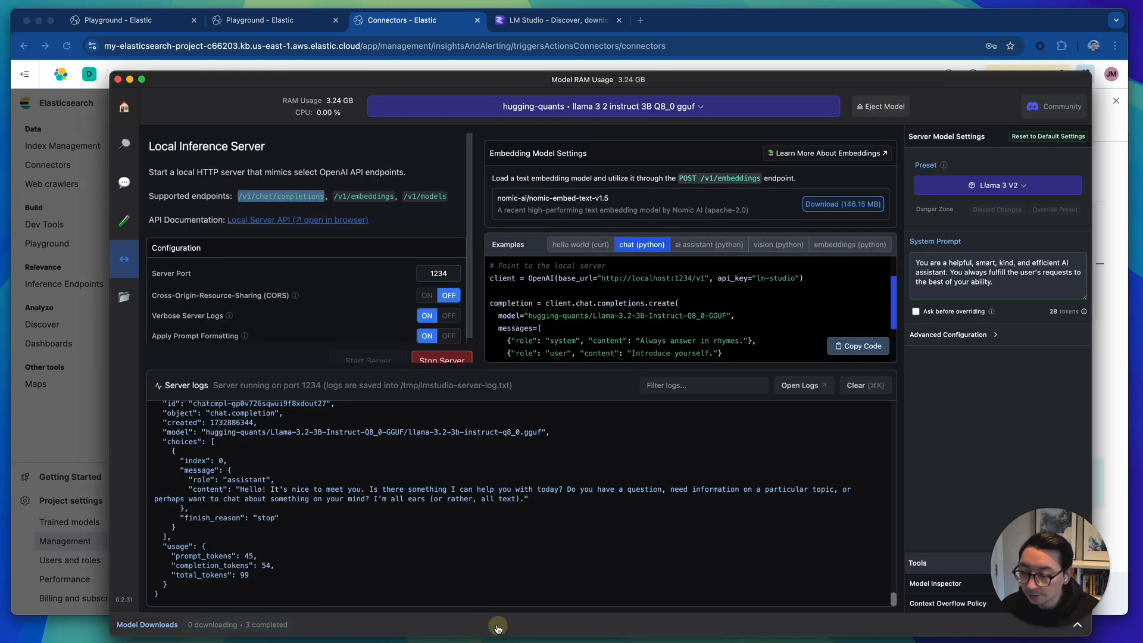
mouse_move(275, 452)
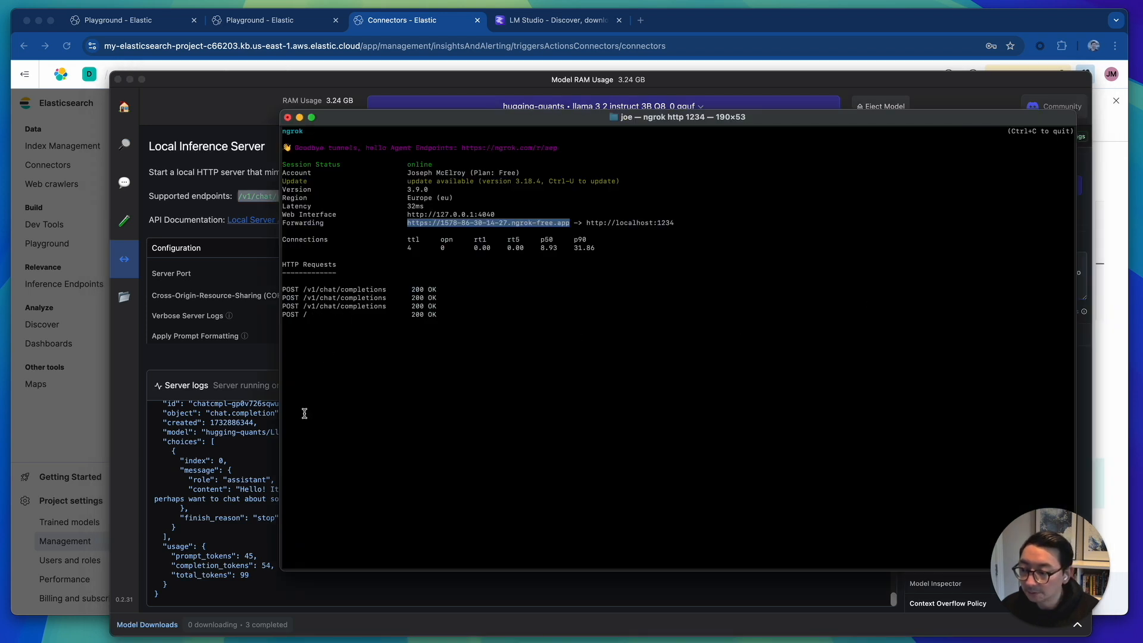
mouse_move(235, 391)
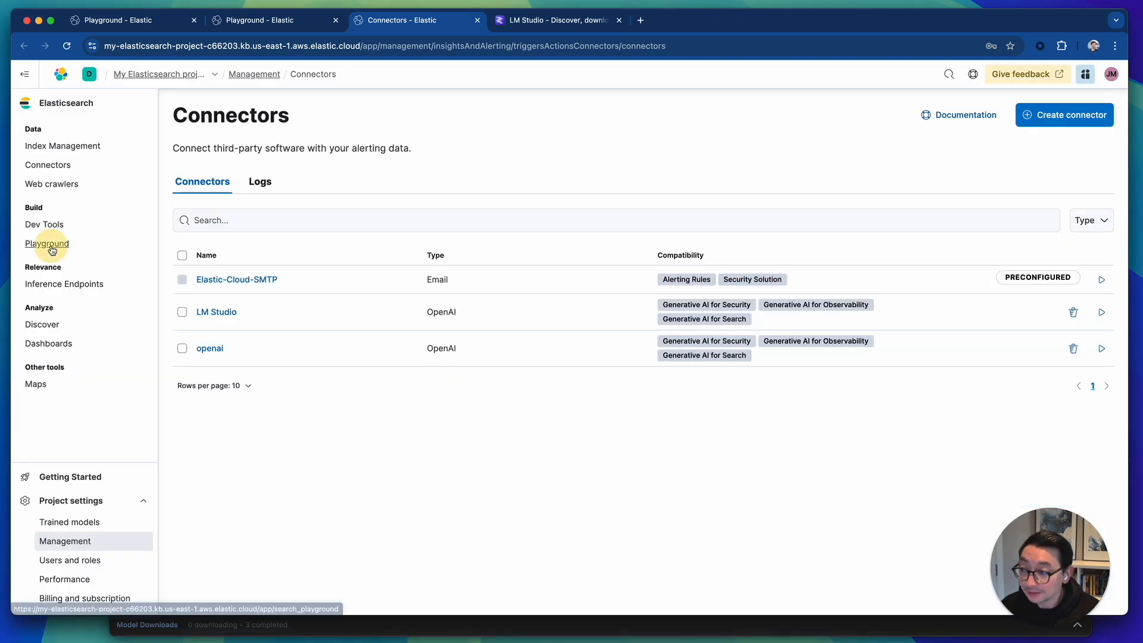
Select the LM Studio model in Playground and send the work-from-home policy question.
left_click(46, 243)
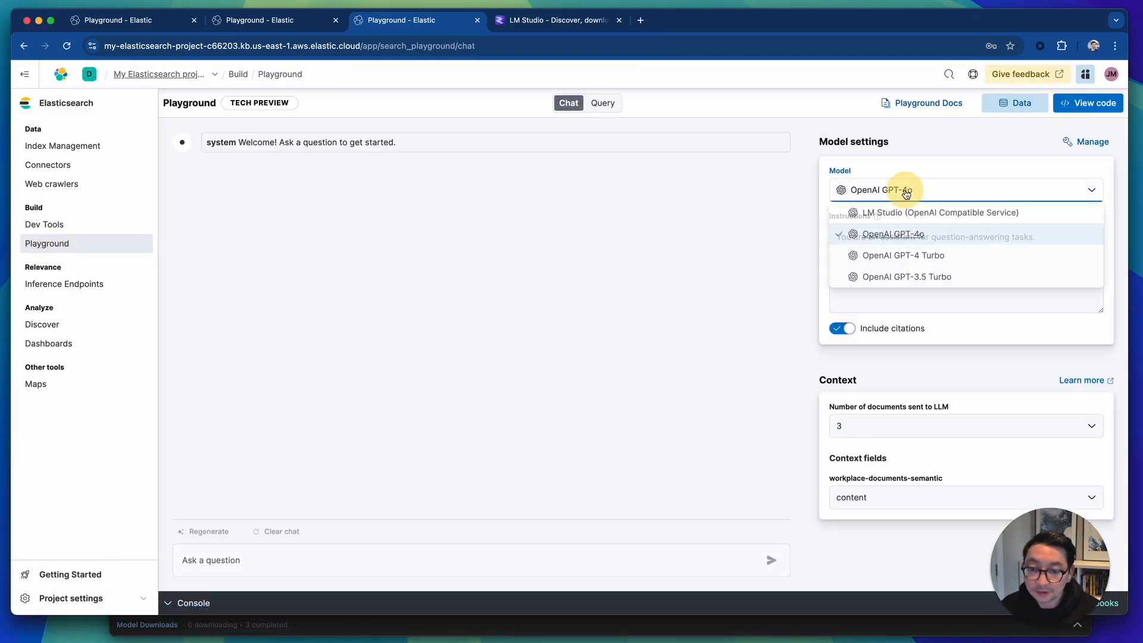
left_click(941, 212)
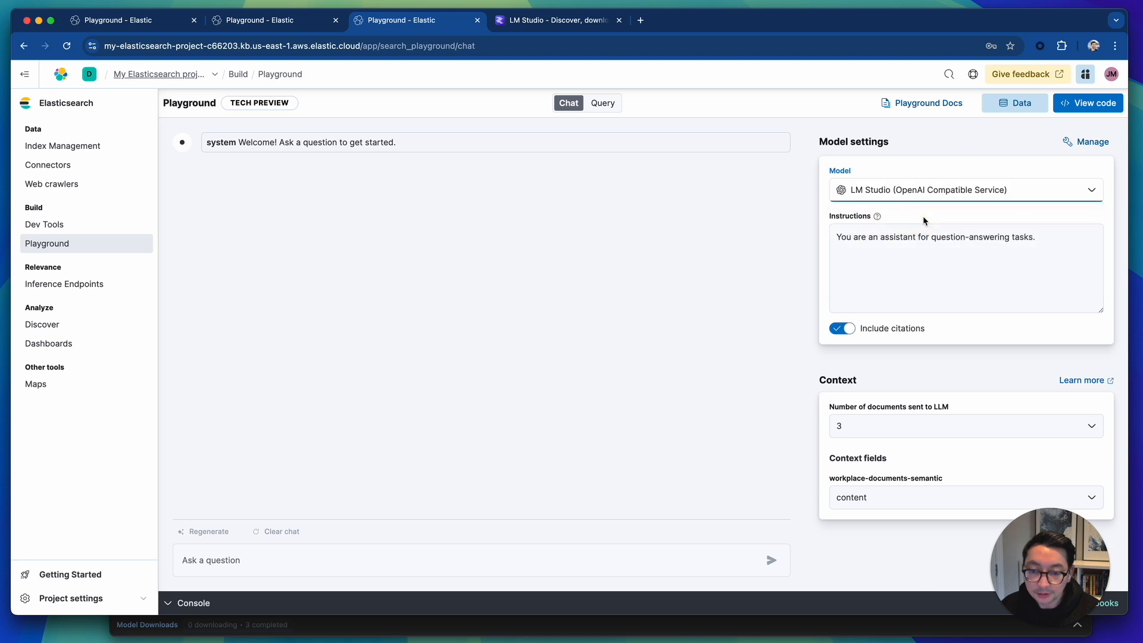
left_click(275, 560)
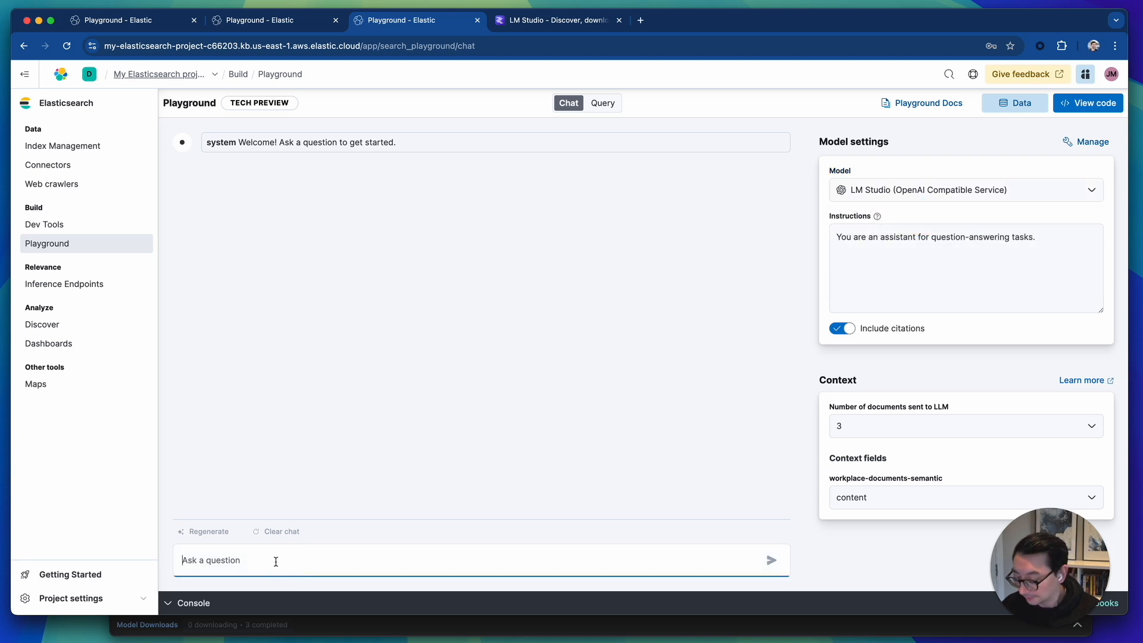
type("what is the work from h")
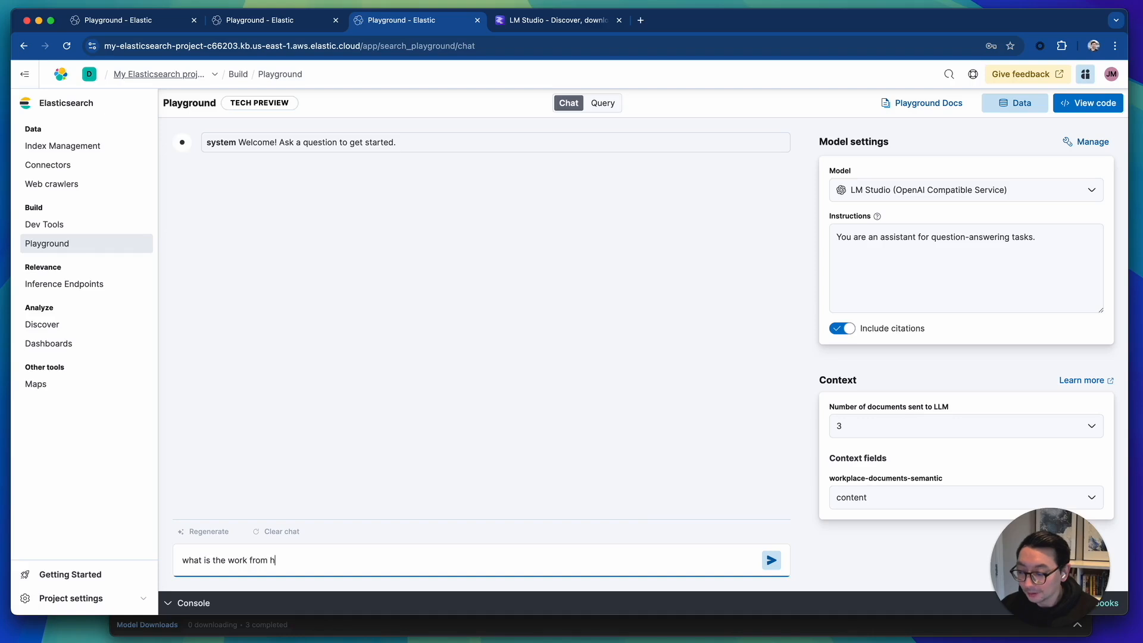
type("ome policy")
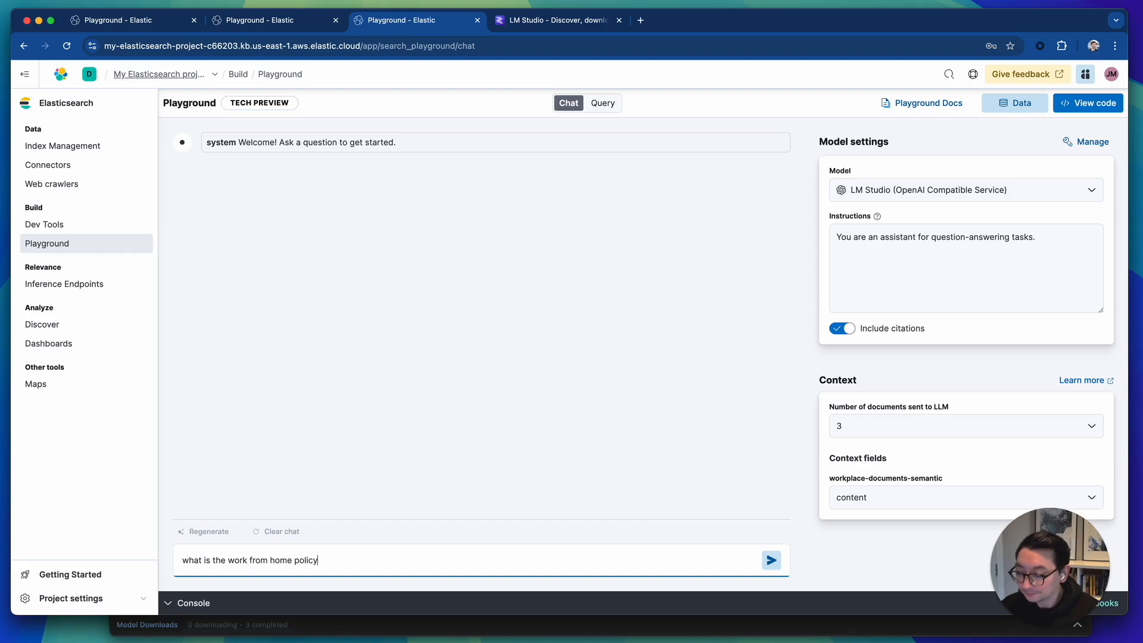
left_click(770, 560)
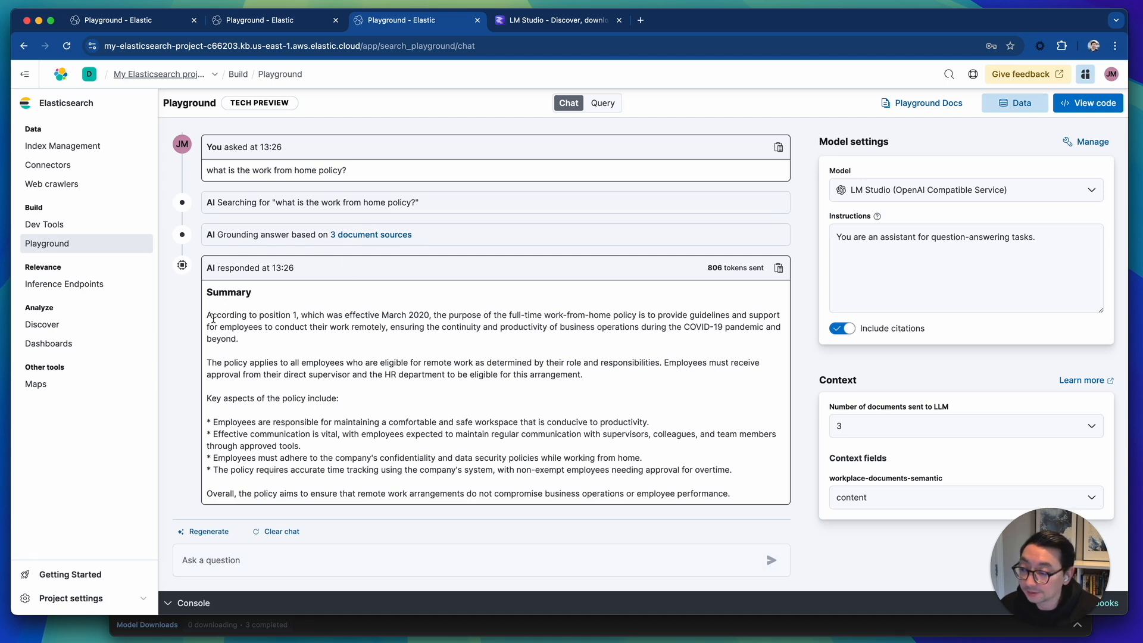
left_click(309, 559)
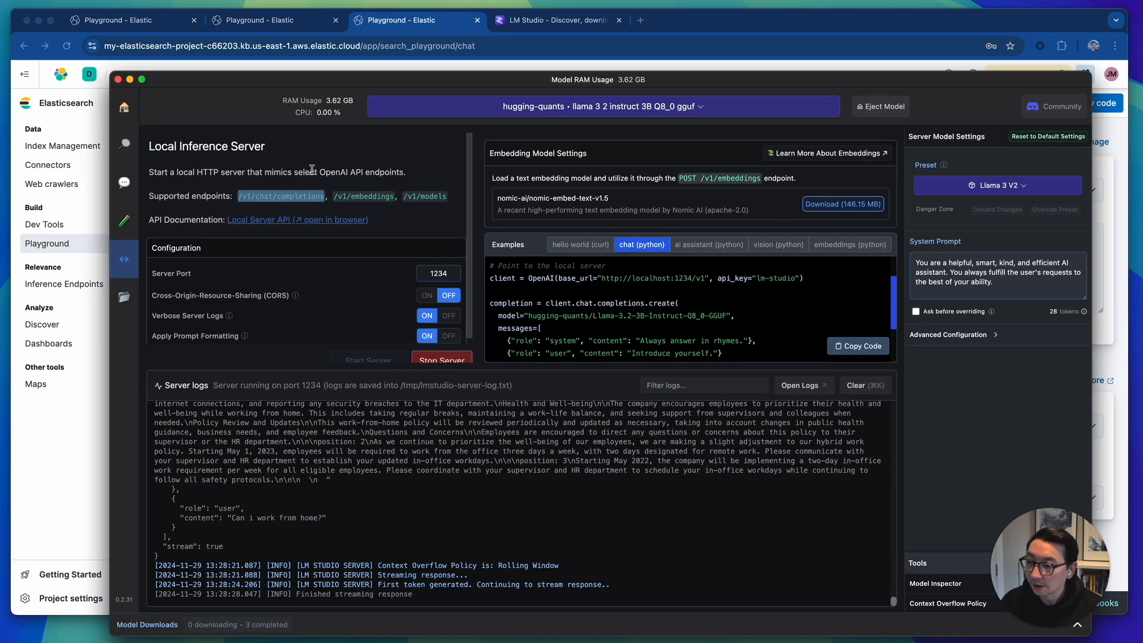
left_click(602, 106)
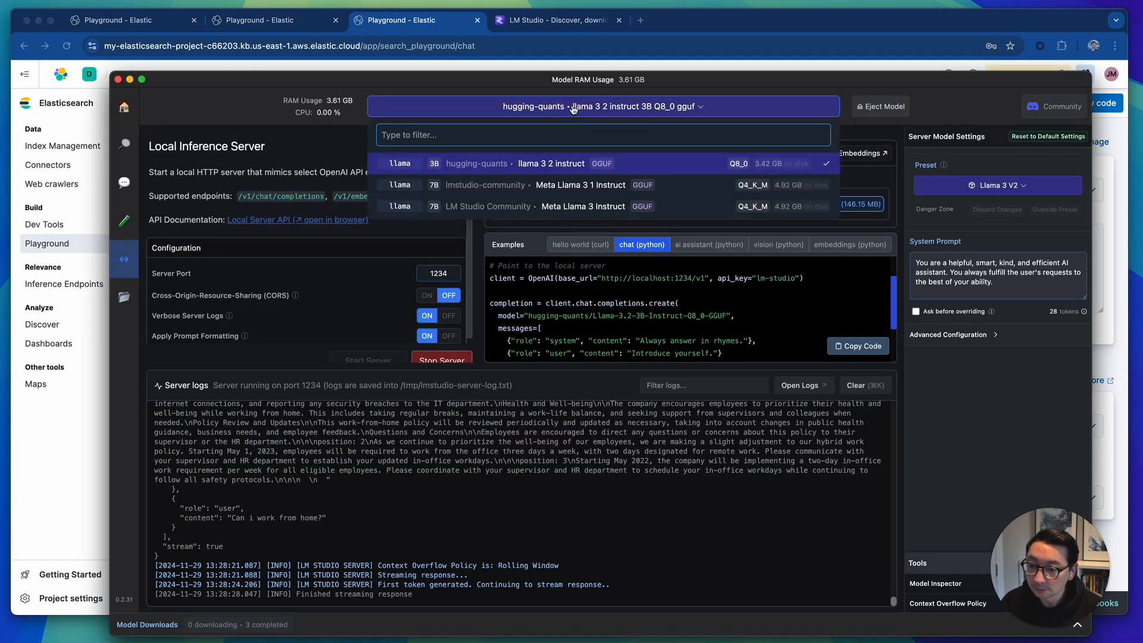